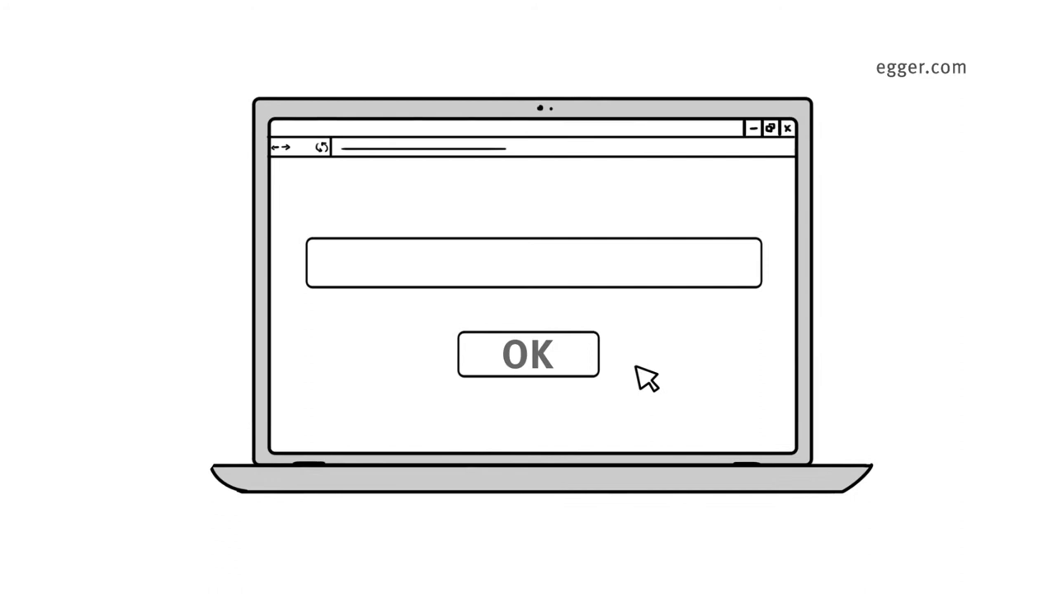
type("www.egger.com/pro")
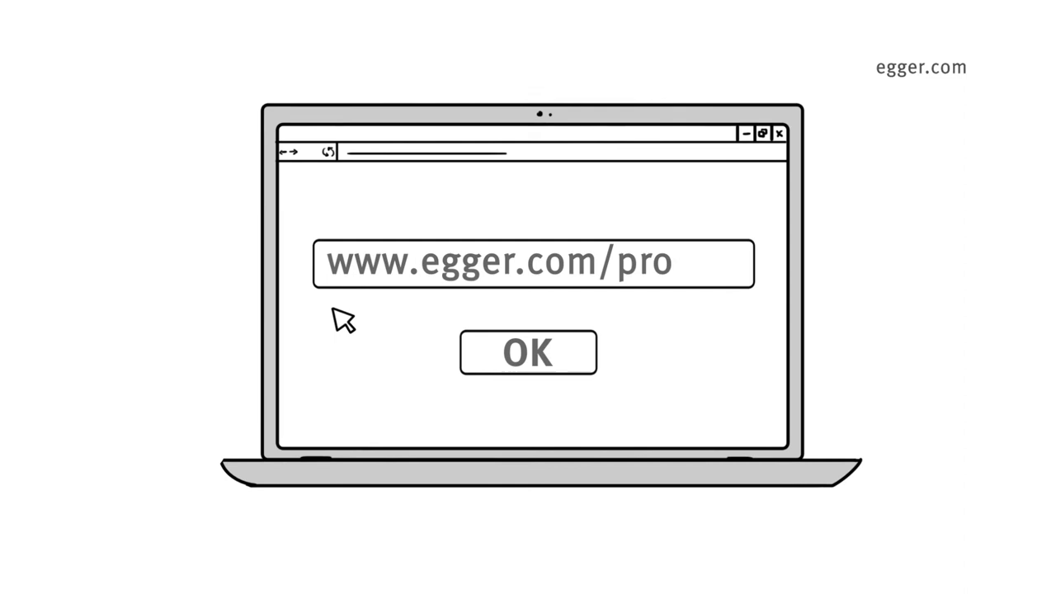